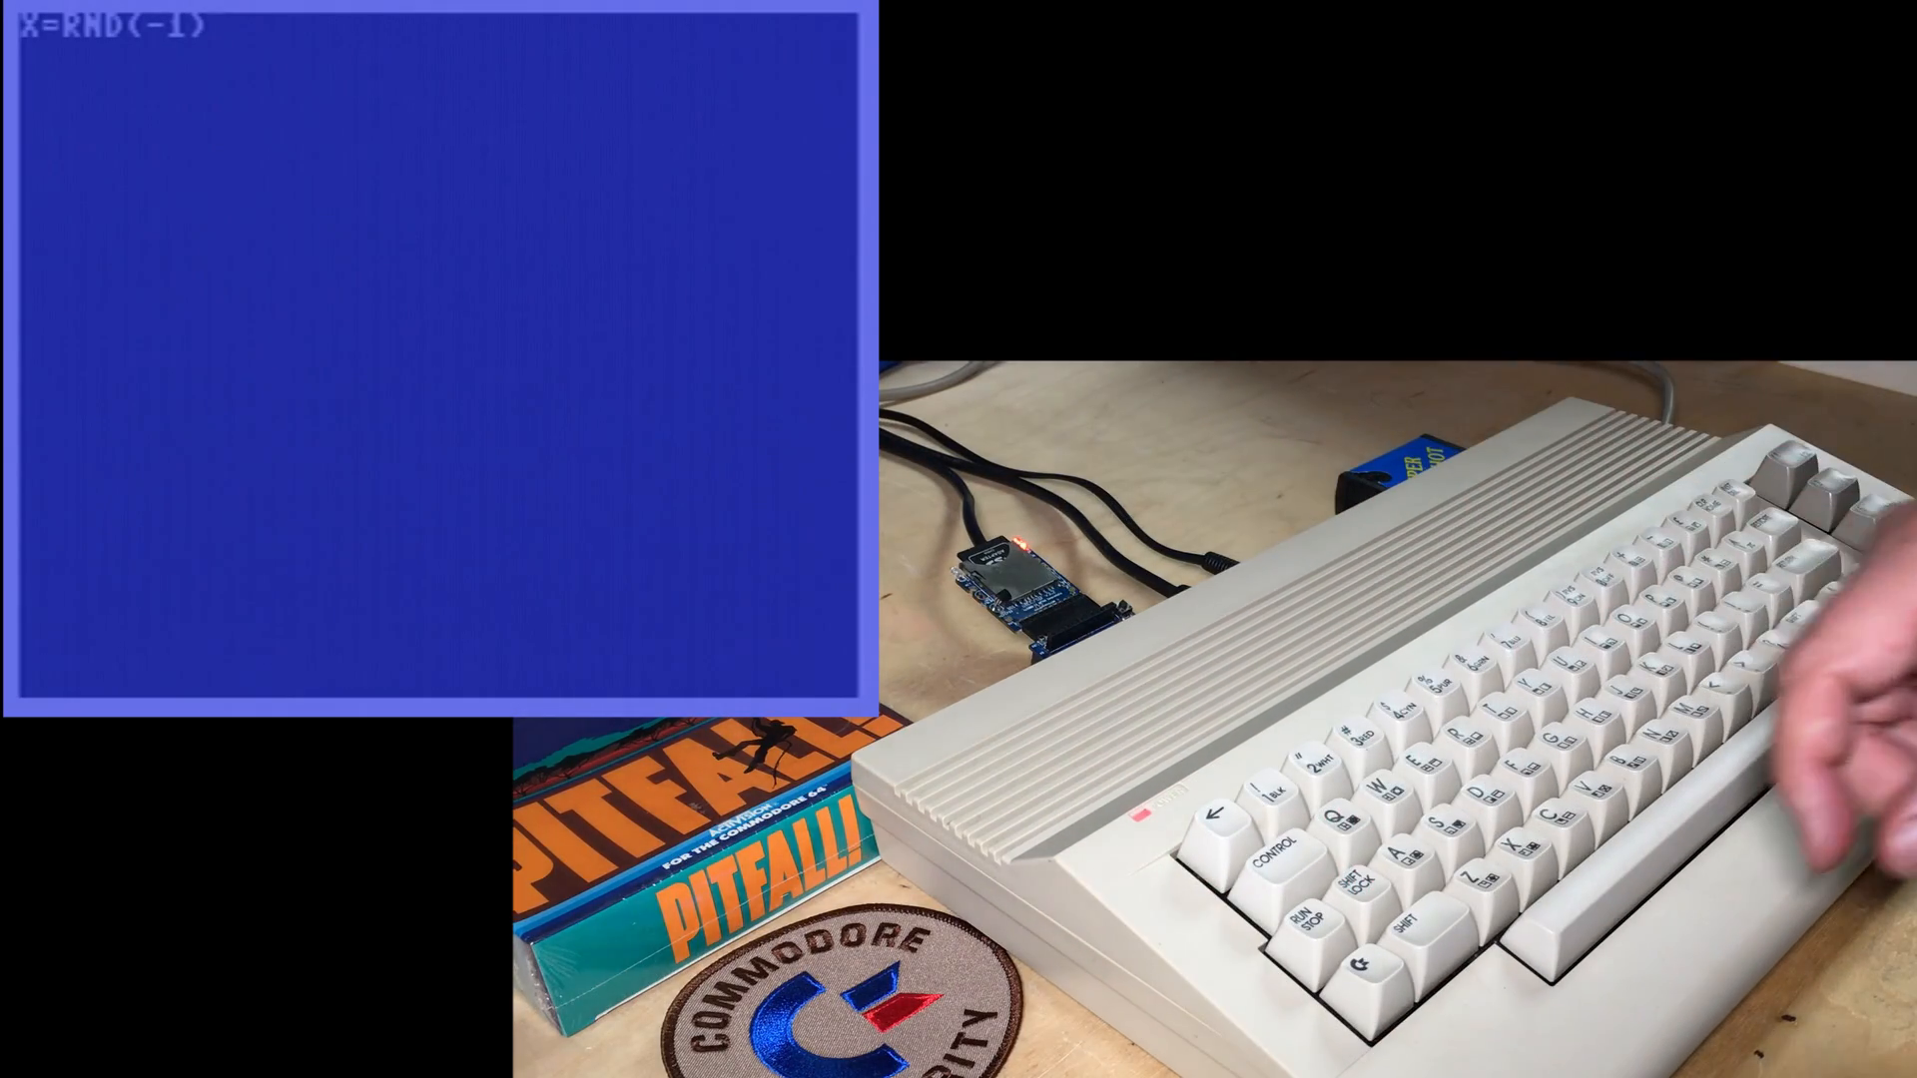
Enter the one-liner X=RND(-1):FORX=1 TO 10:?RND(1):NEXT at the READY prompt.
text(:)
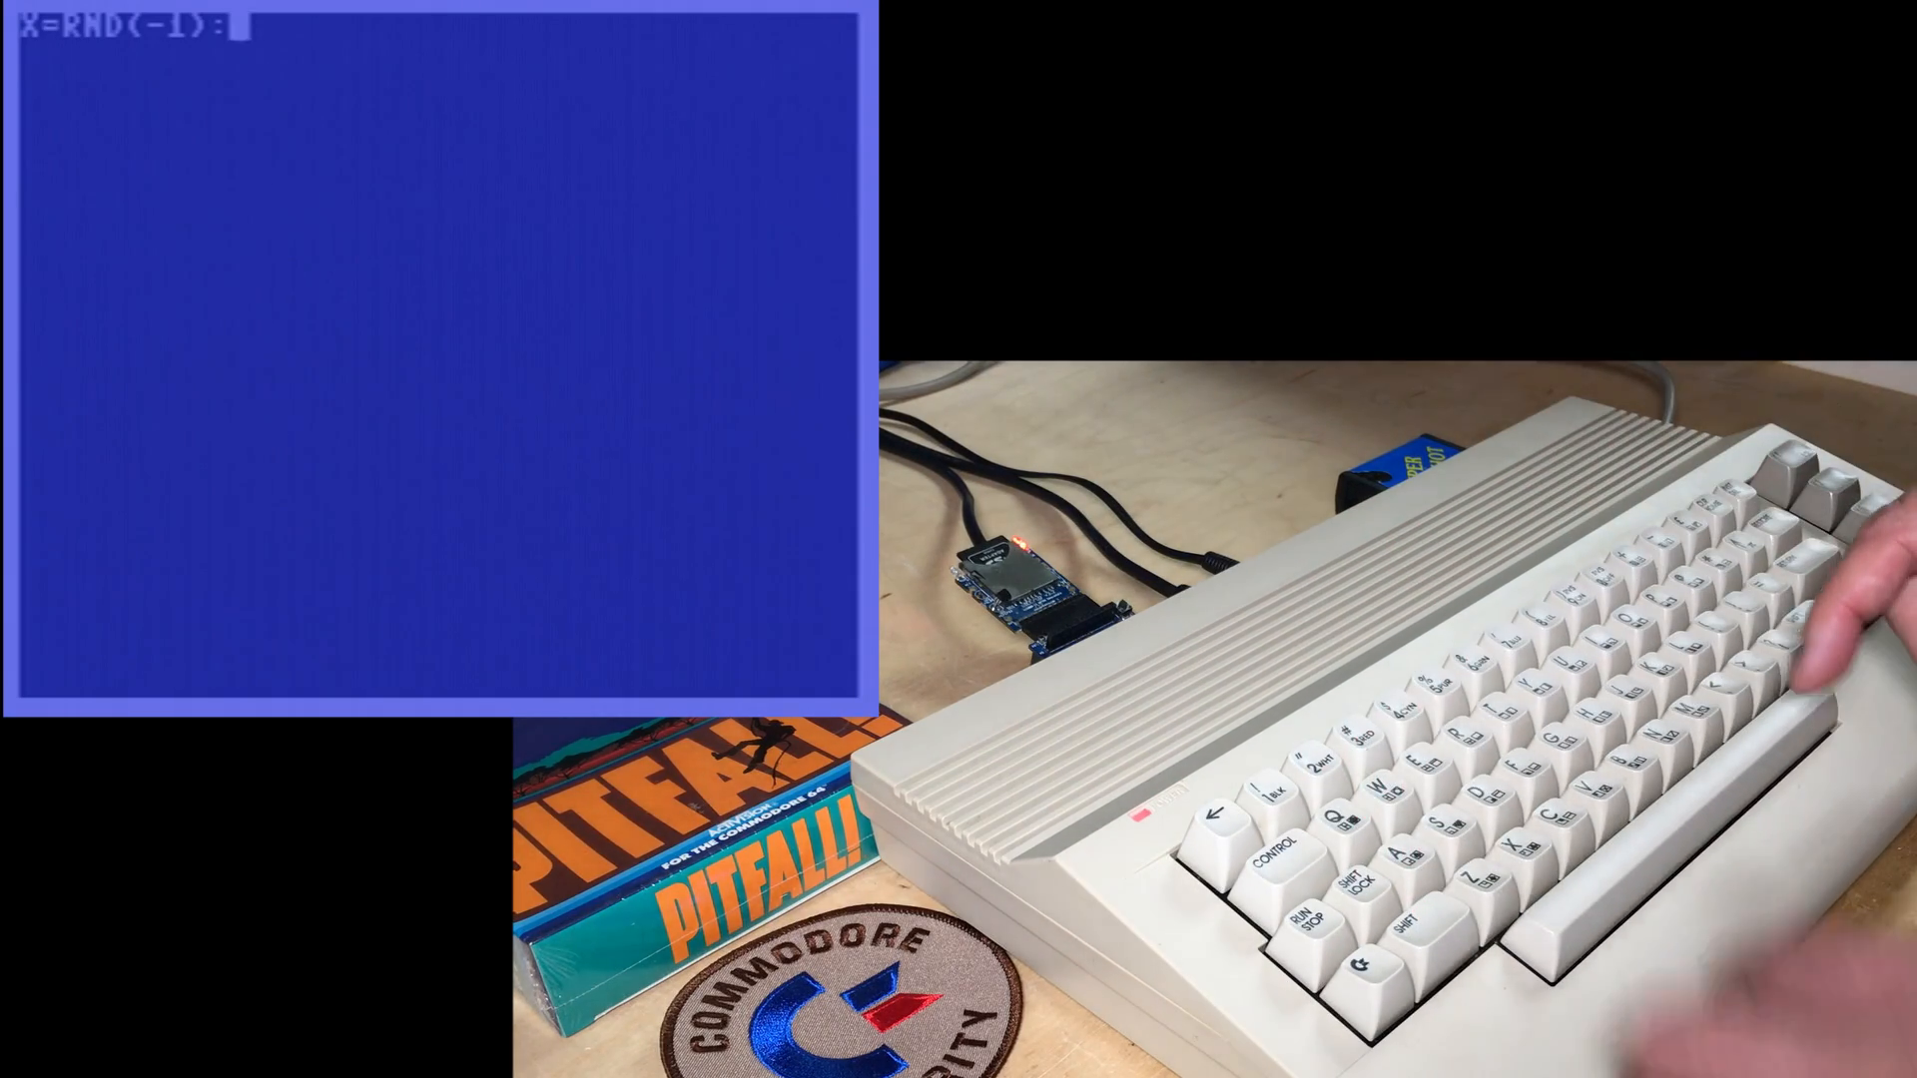
text(FORX=1 TO 10:?RND(1):NEXT)
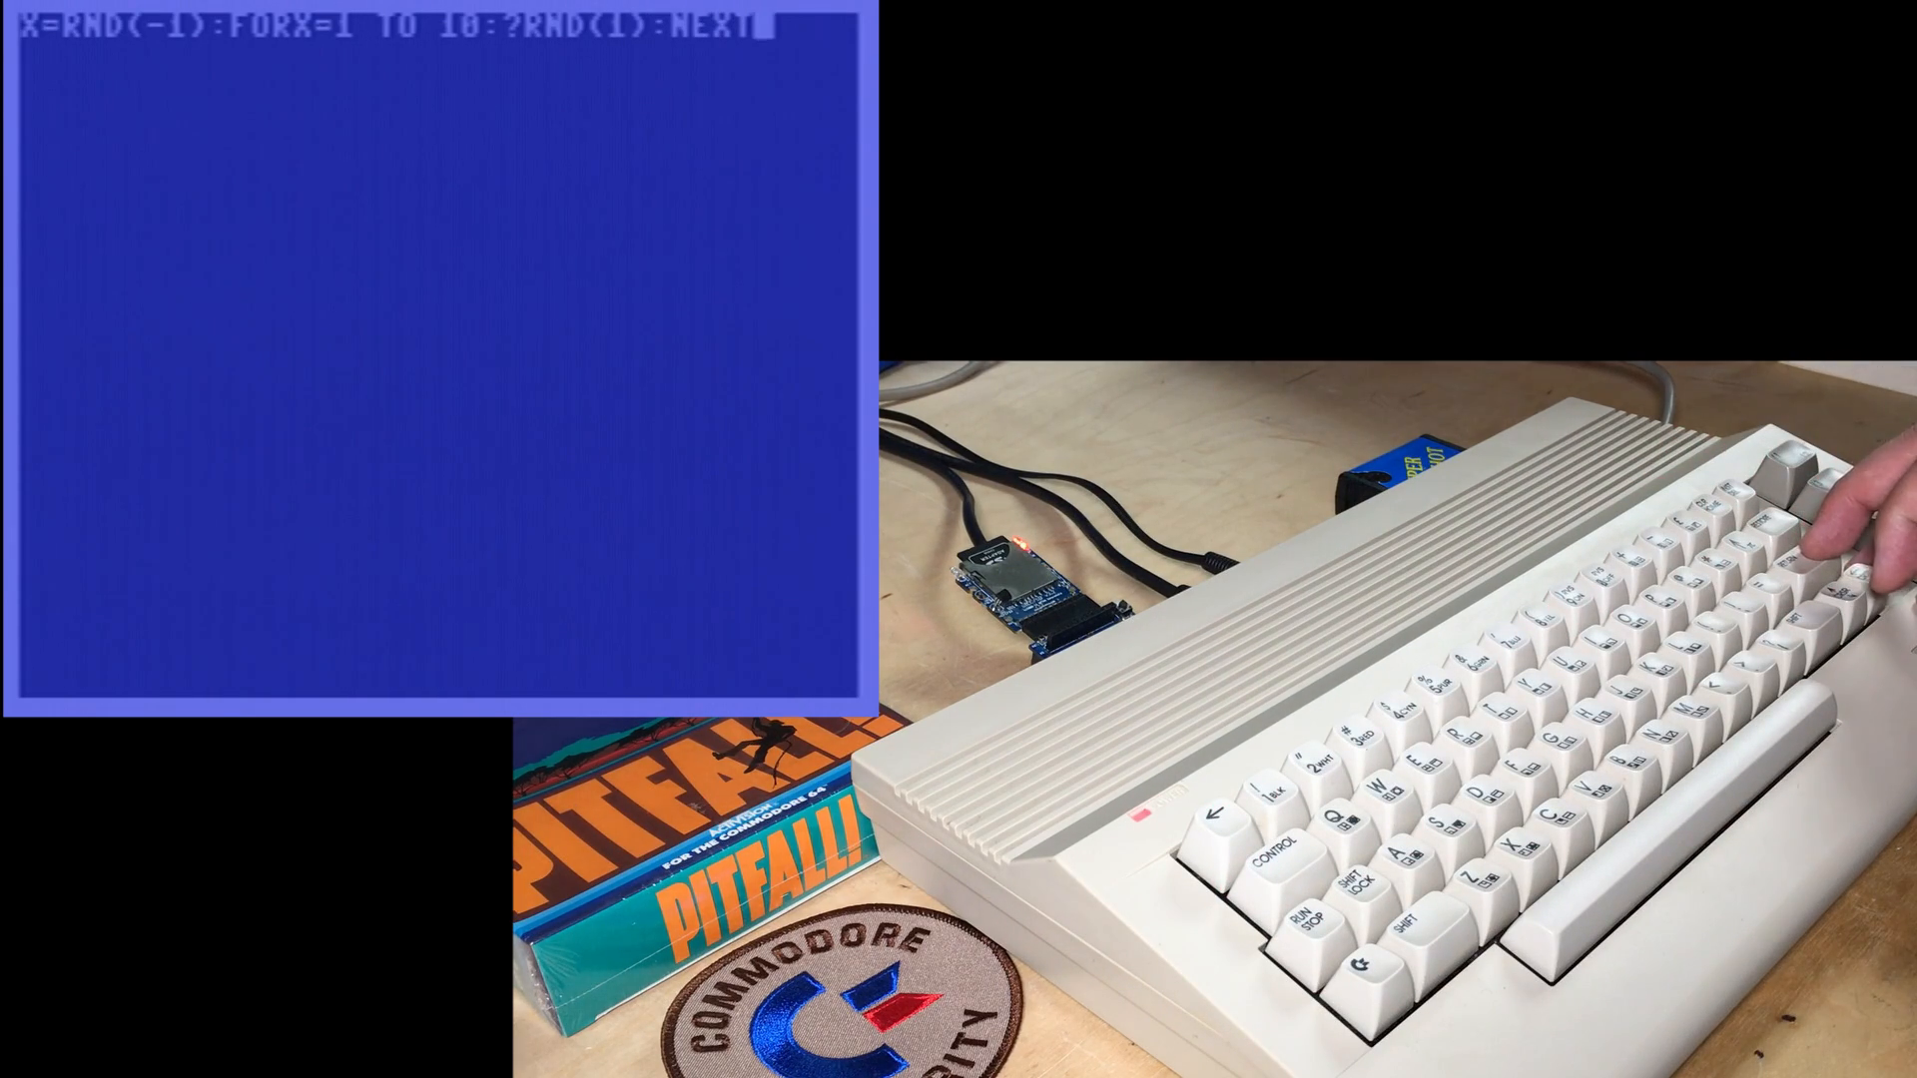
key(Return)
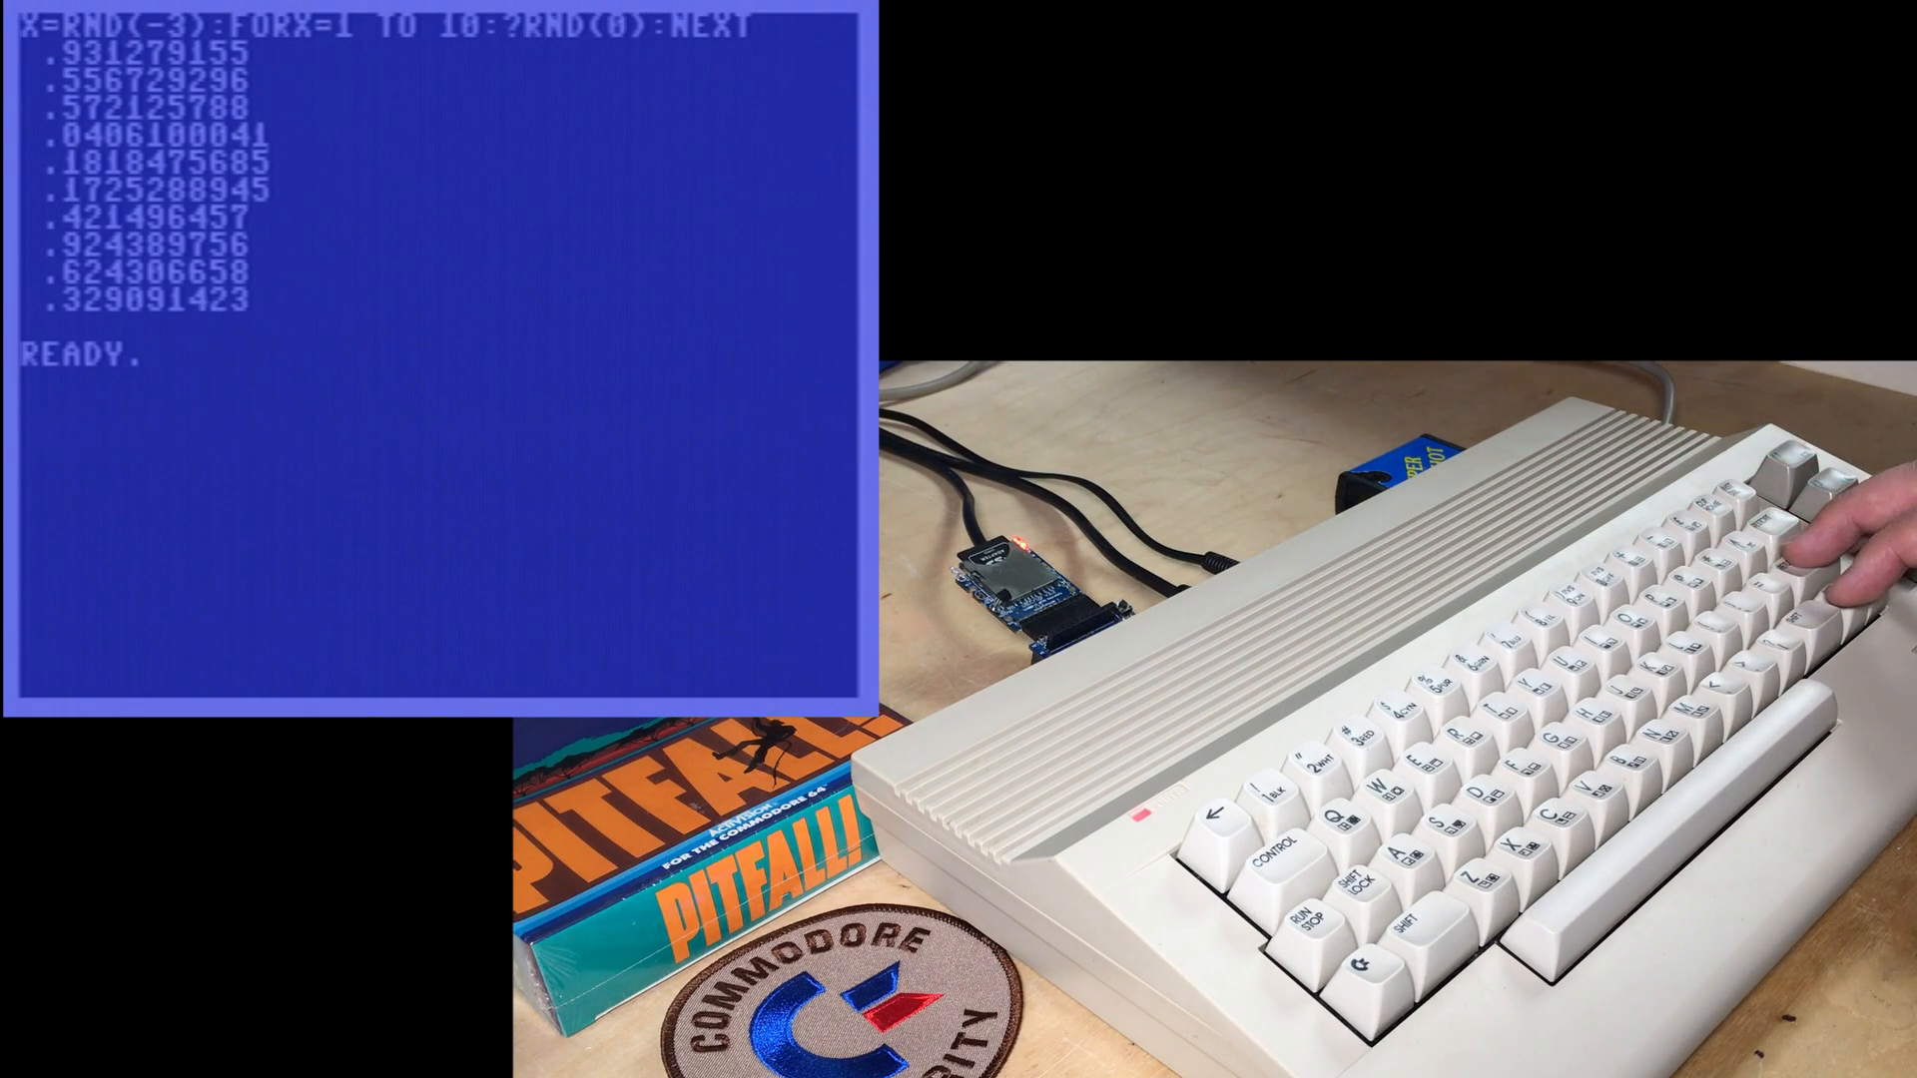
Rerun the seed -3 loop for comparison, then clear the screen of its output.
key(Return)
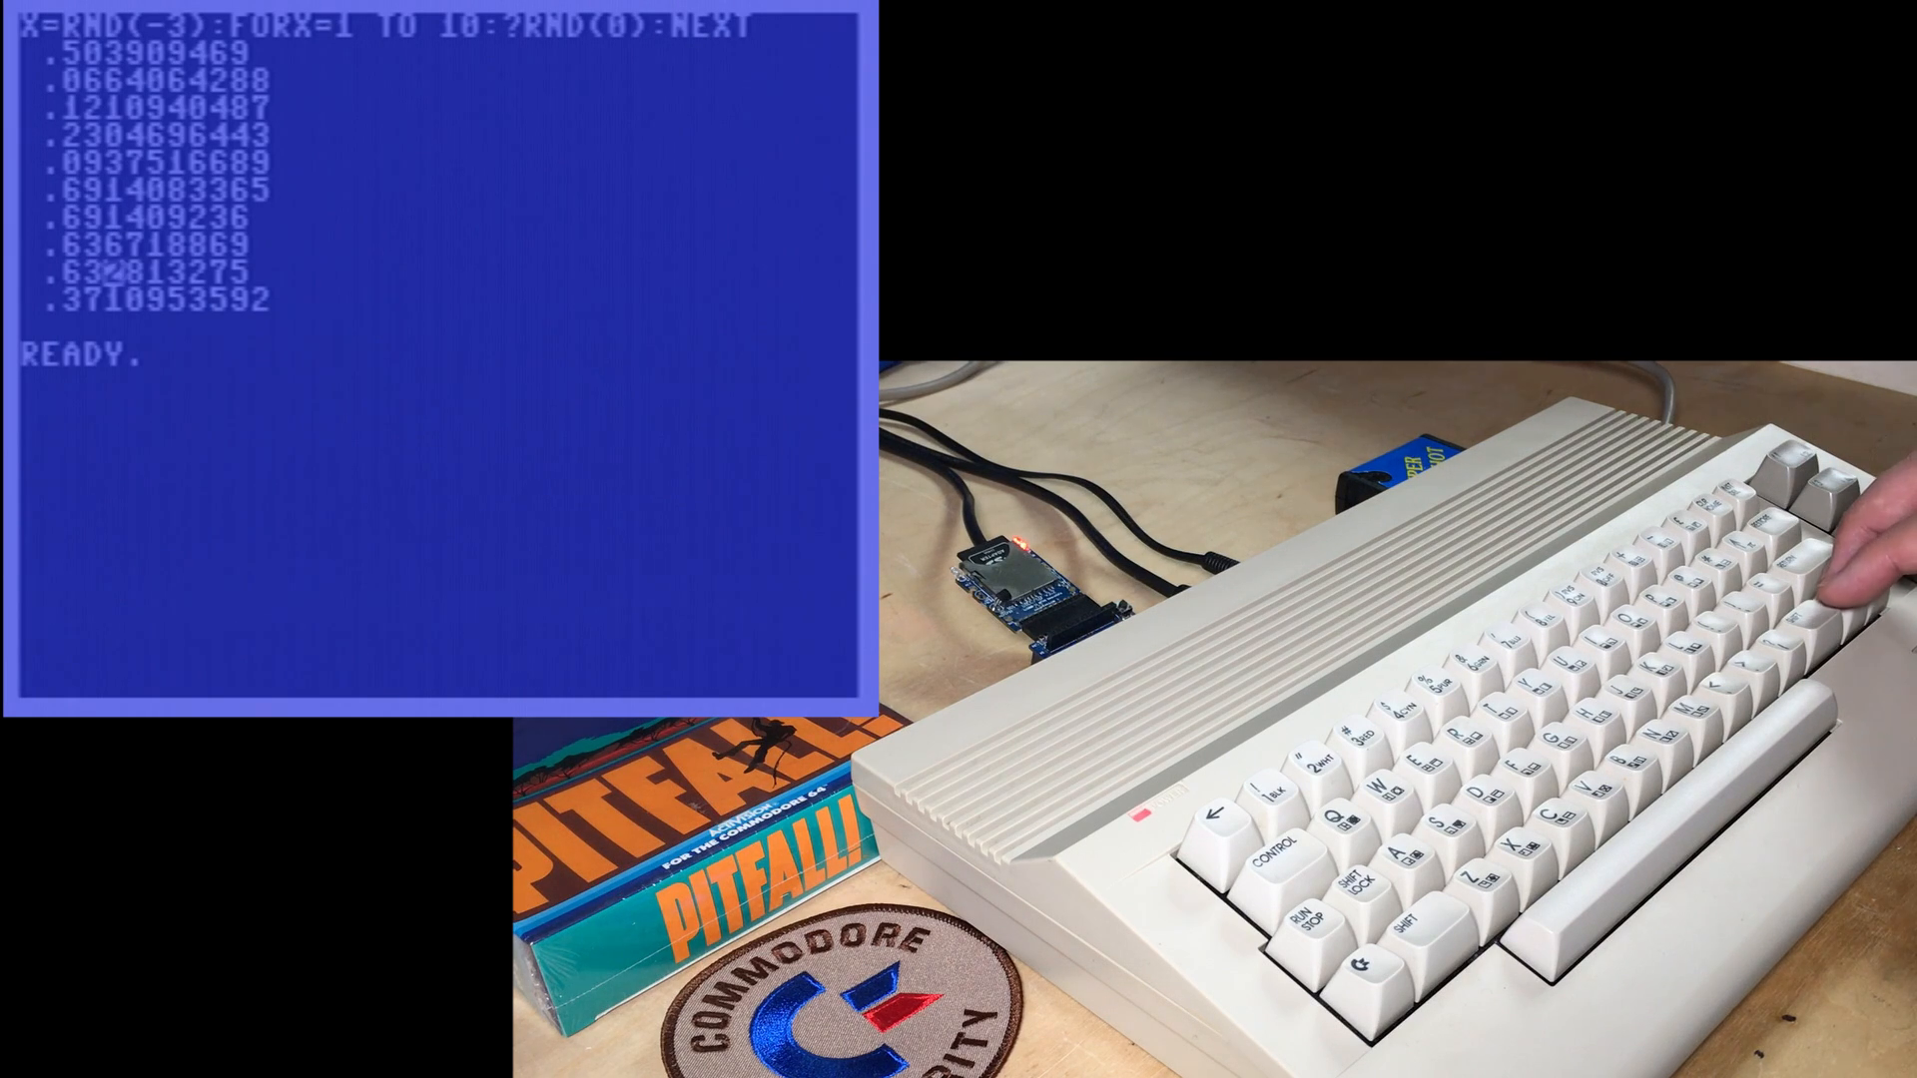
key(Return)
text(30 A=INT(RND(A)*22):IF A THEN PRINT CHR$(A+64)
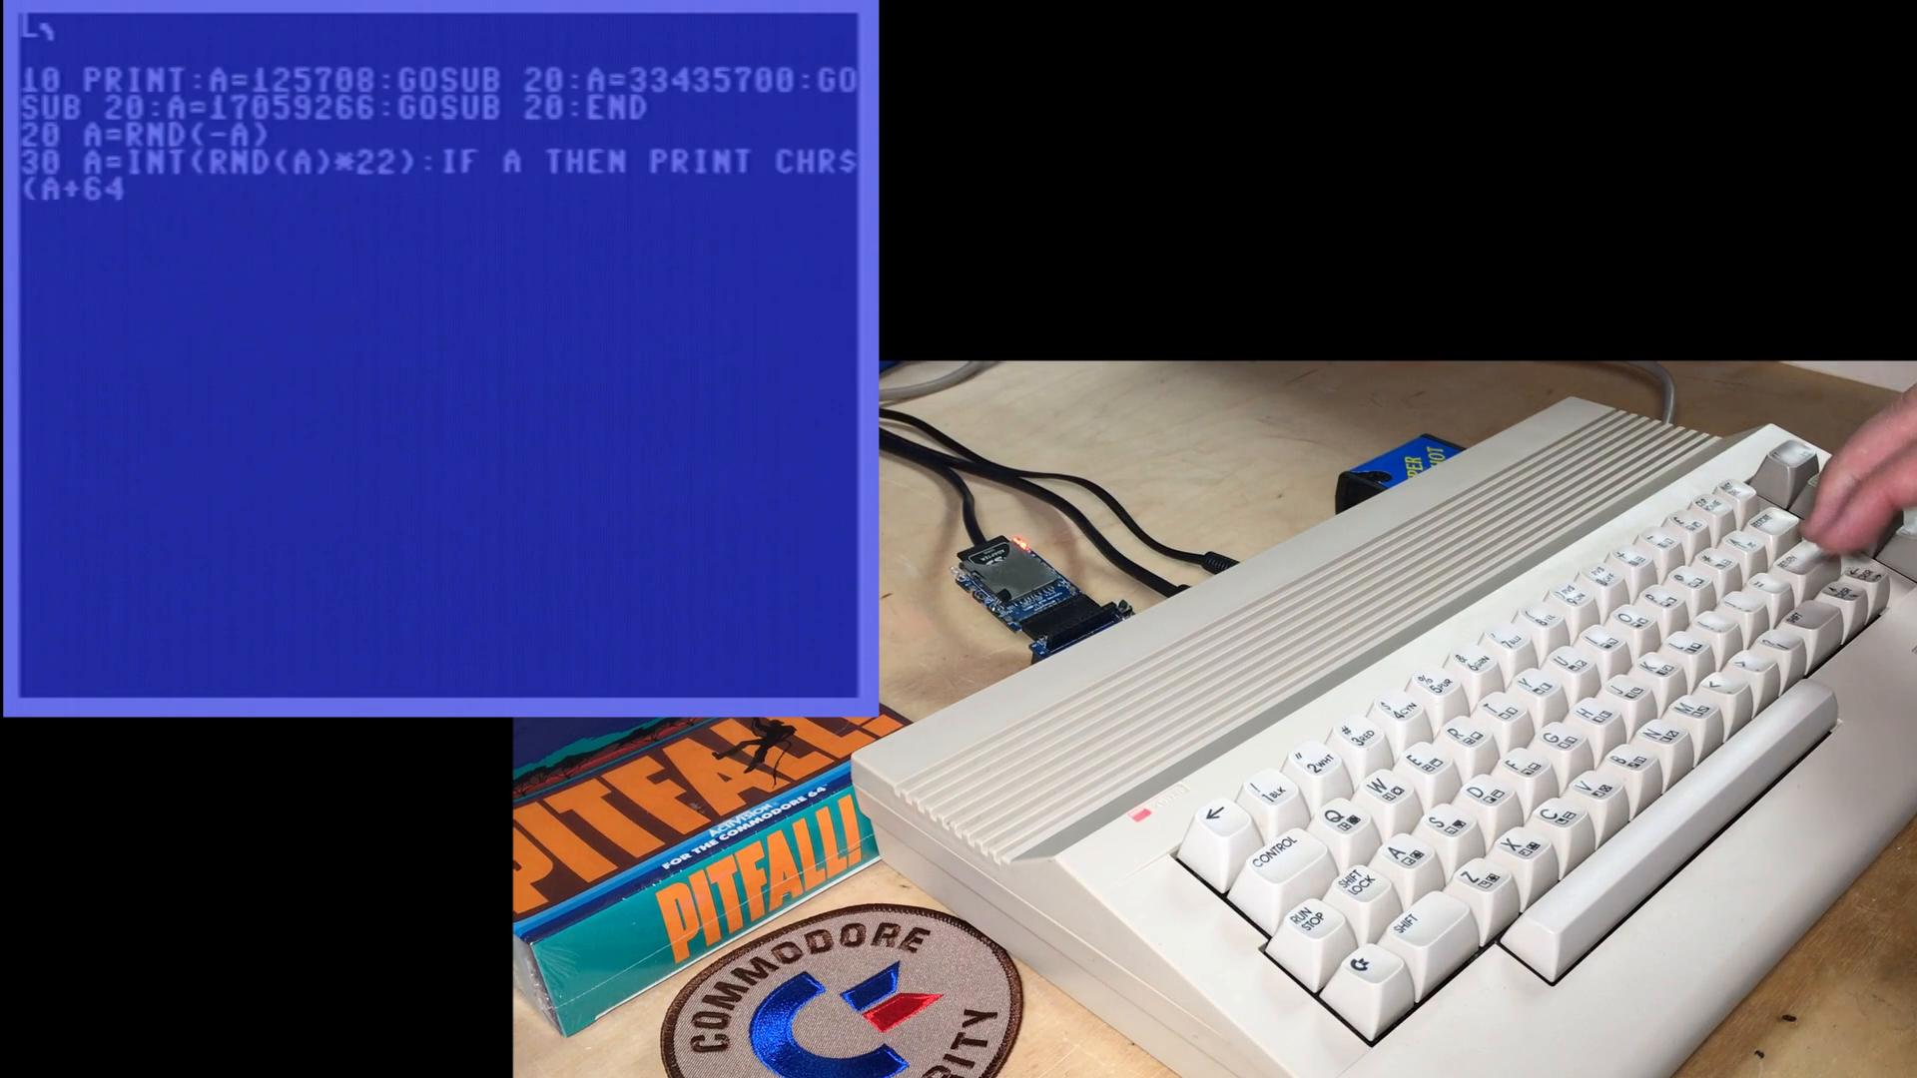
Commit line 10 with seeds 148094359, 105819249, 12573293 and enter RUN.
key(Return)
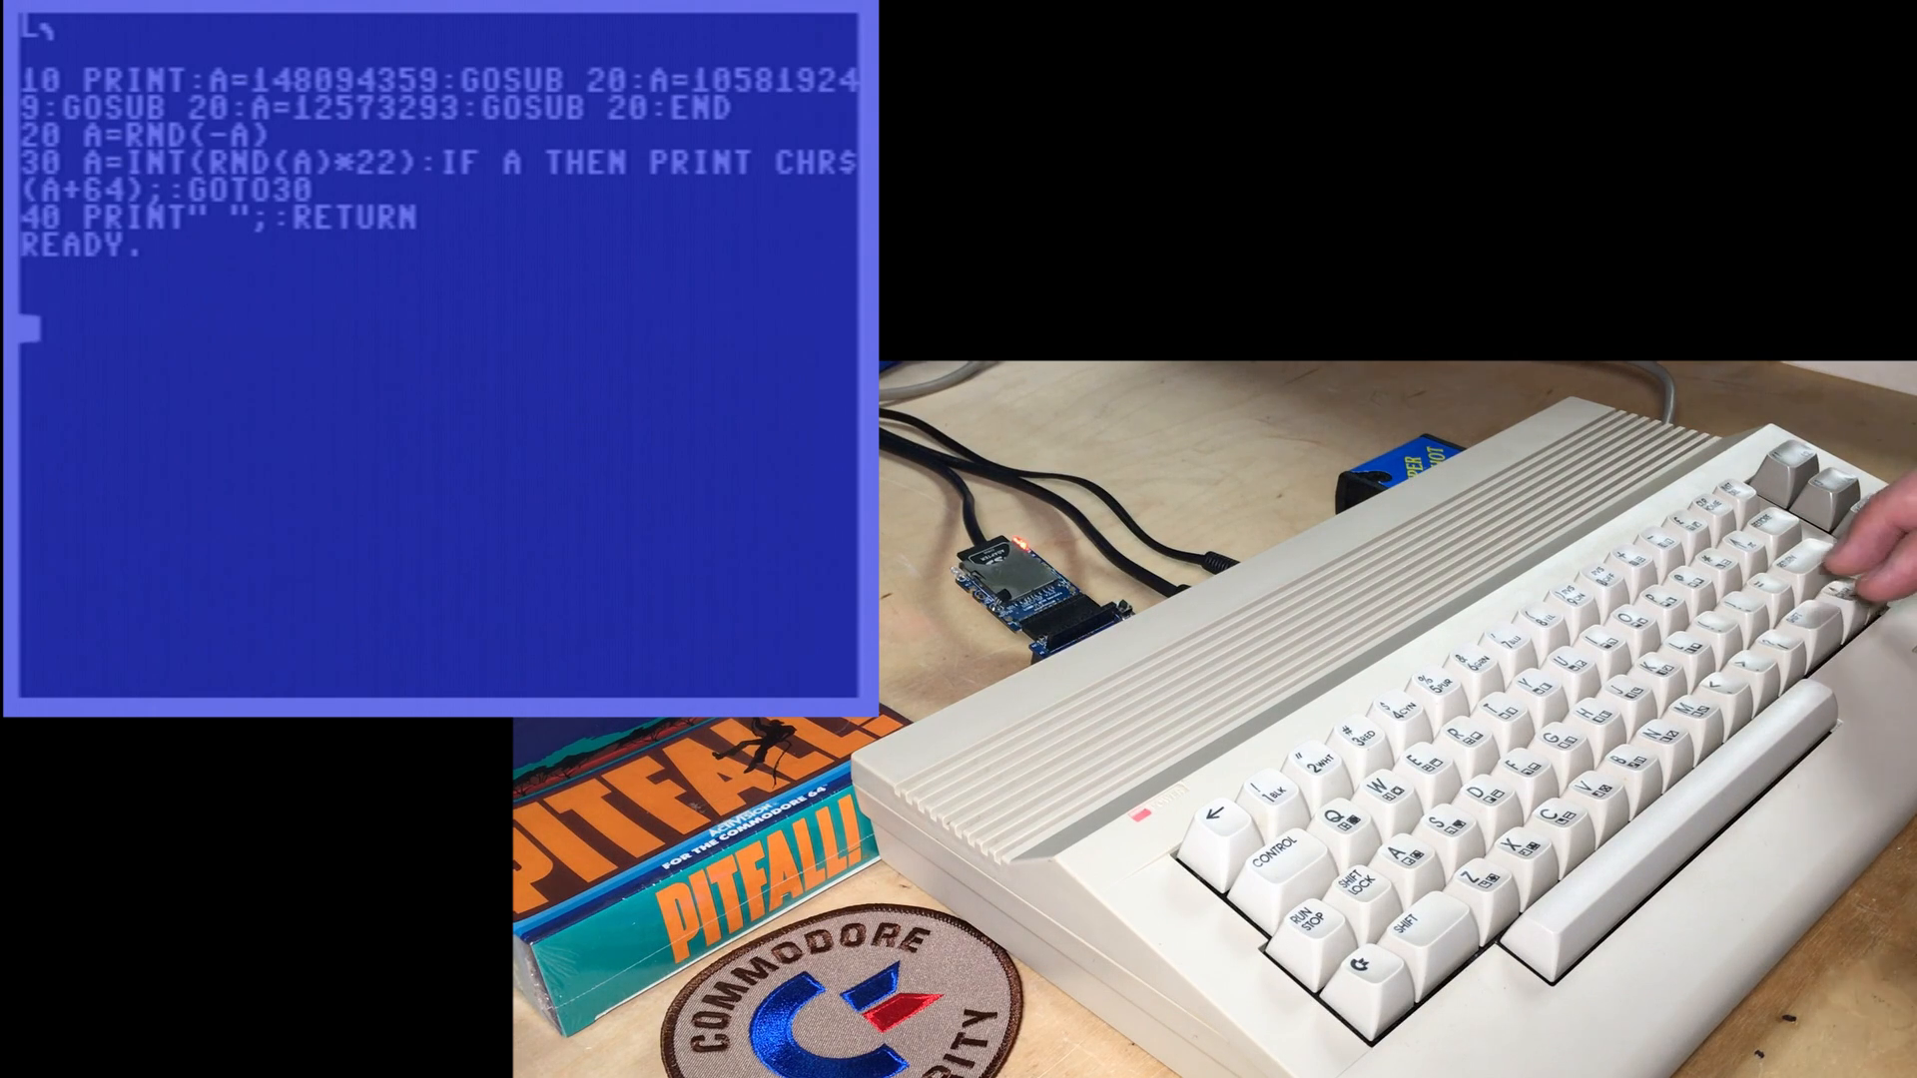
text(RUN)
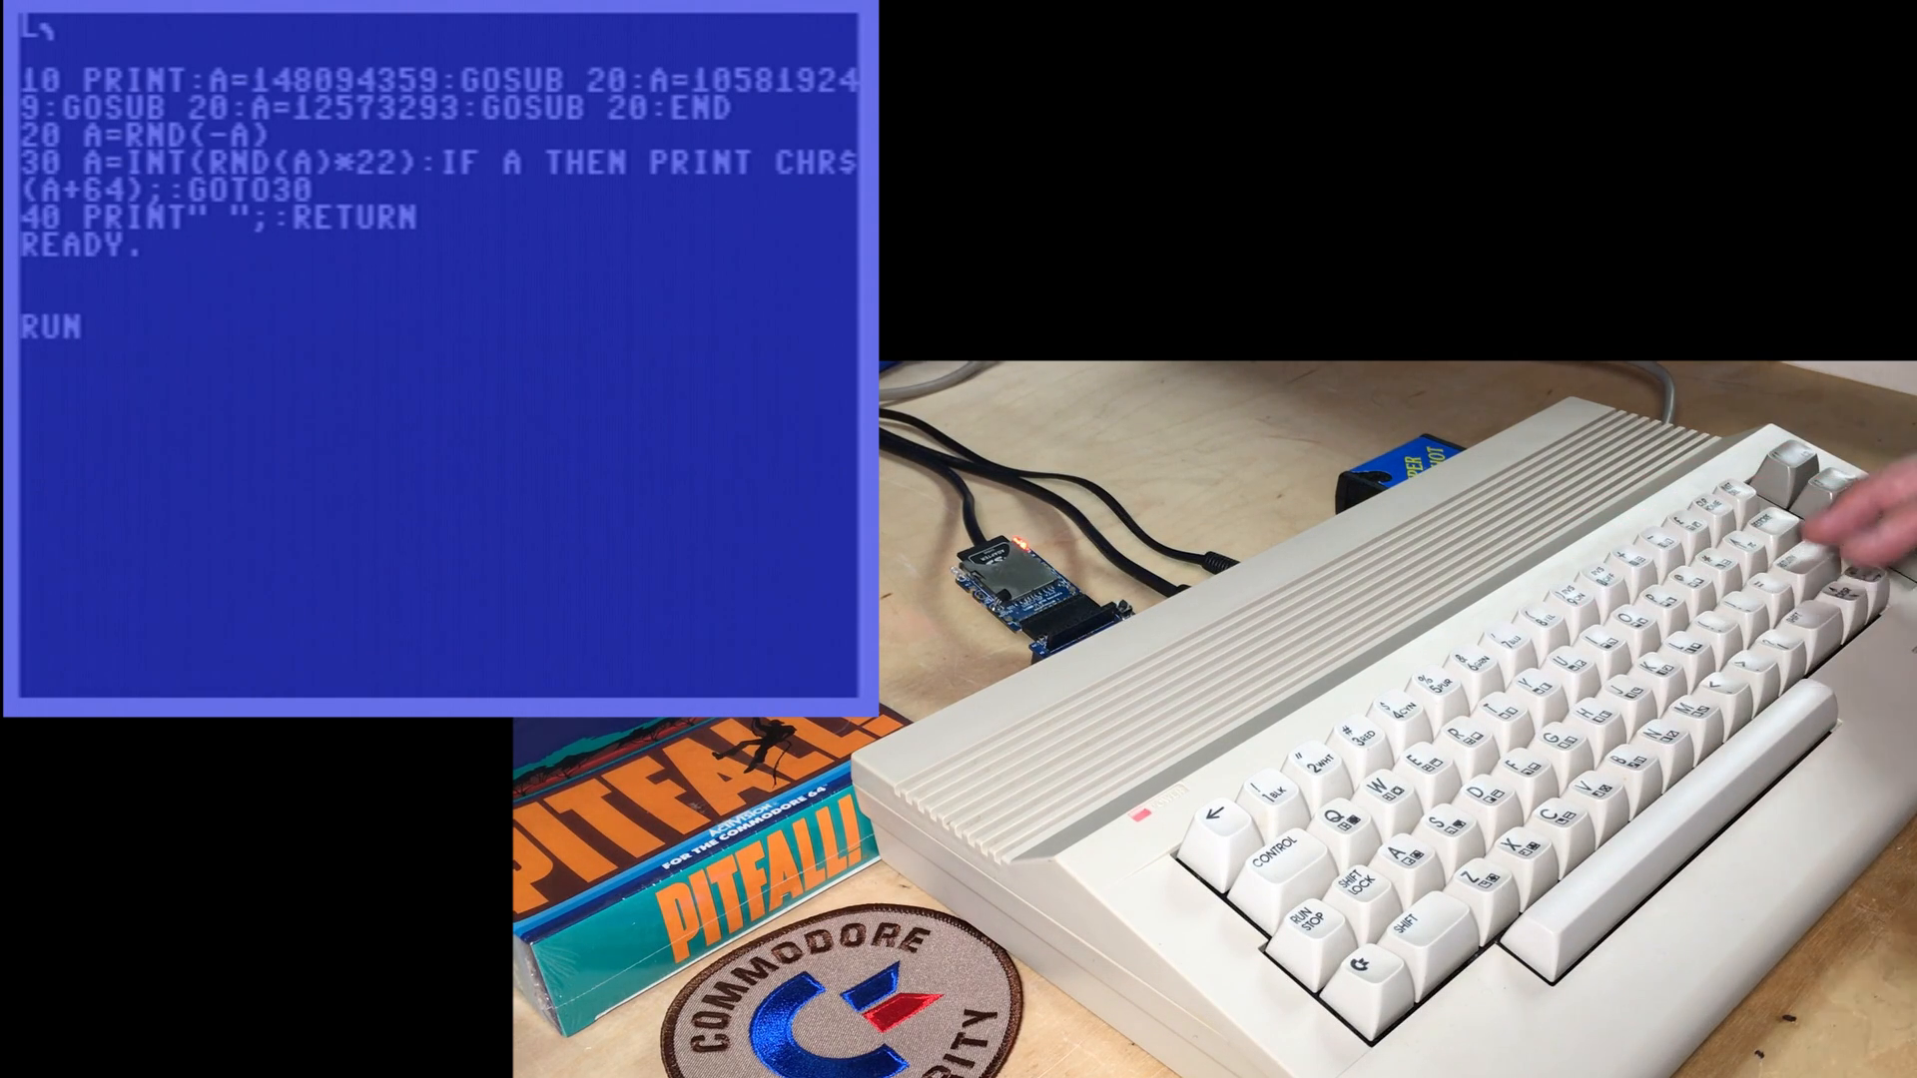